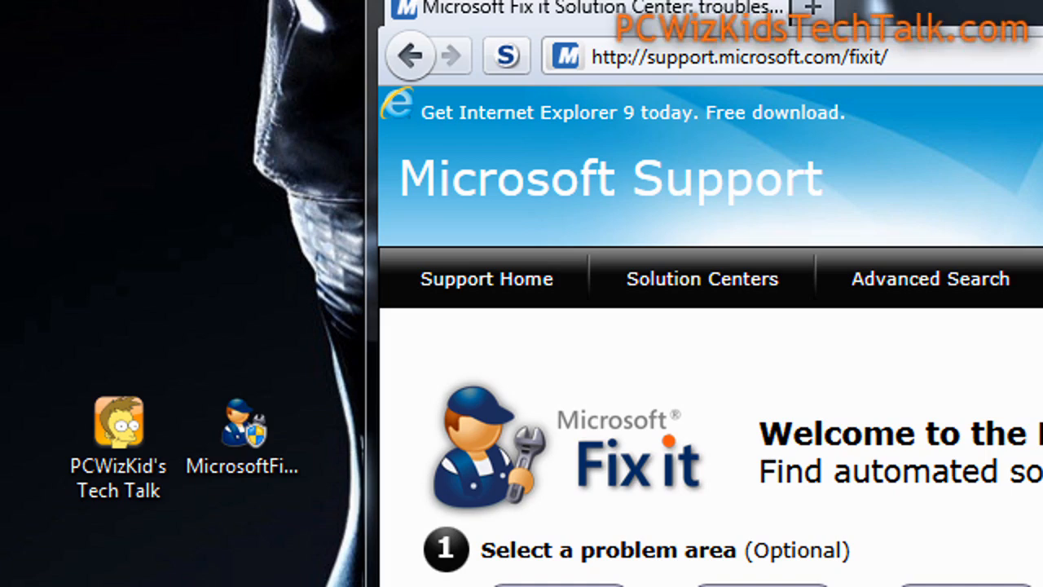
mouse_move(745, 236)
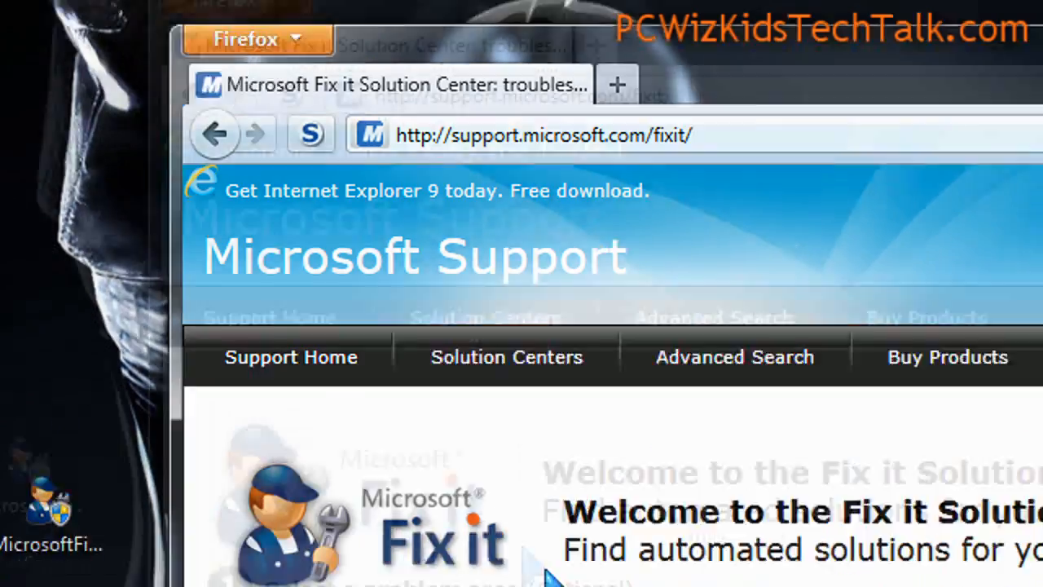
- Launch the MicrosoftFixit Aero package from the desktop and approve the User Account Control prompt
scroll(down, 3)
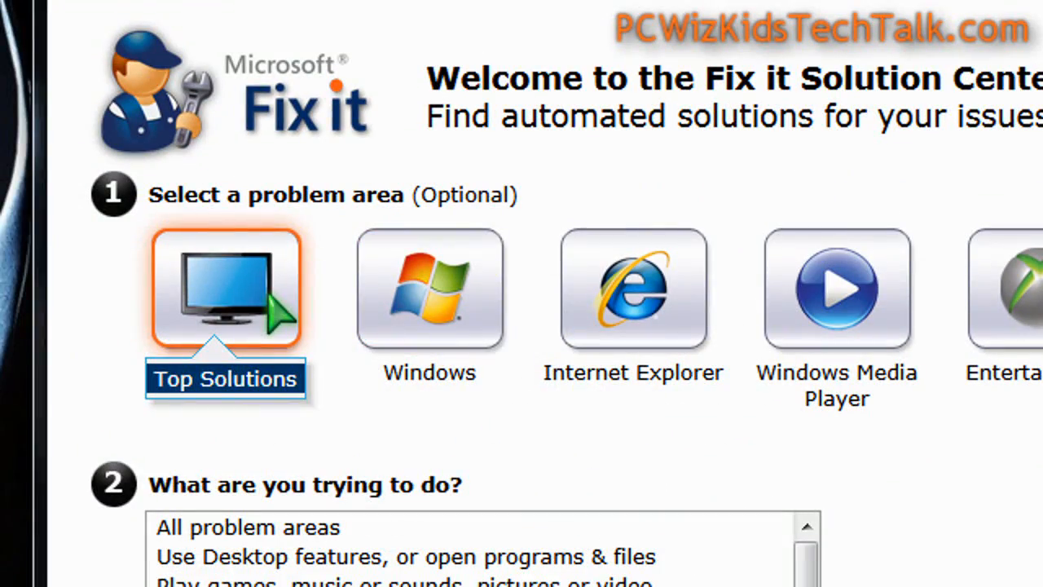
click(429, 289)
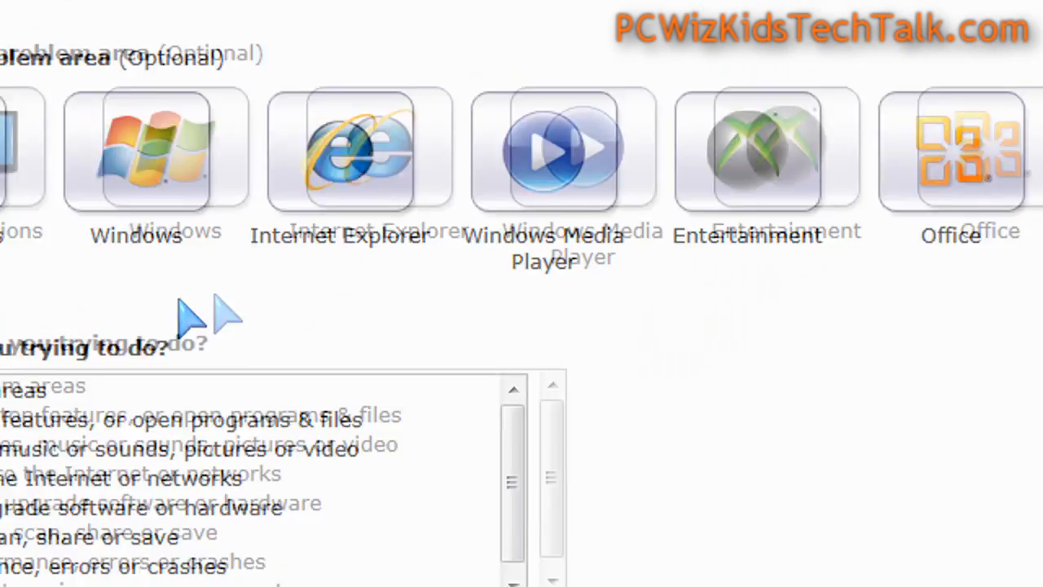
scroll(down, 3)
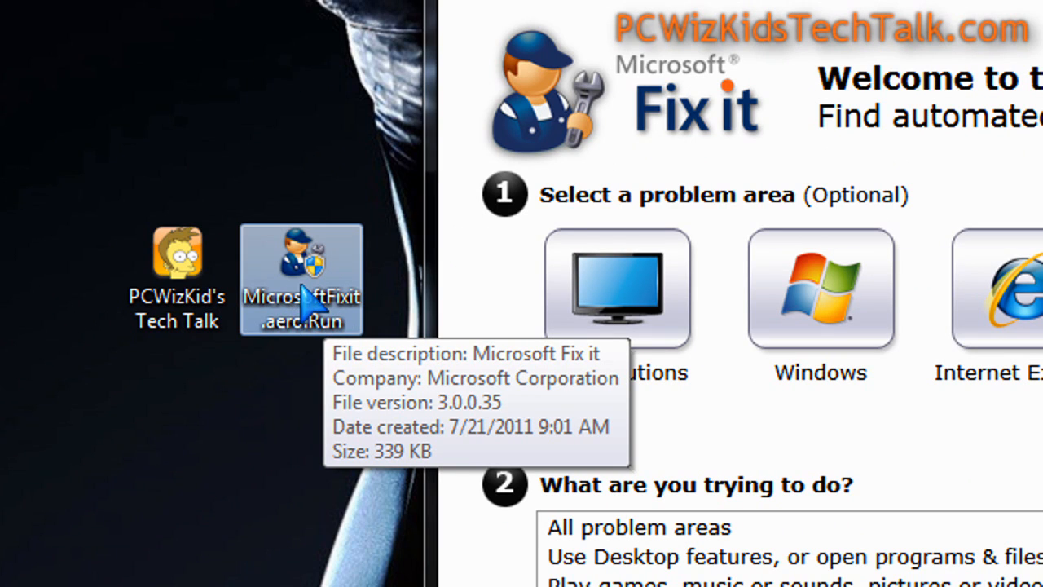
double_click(301, 277)
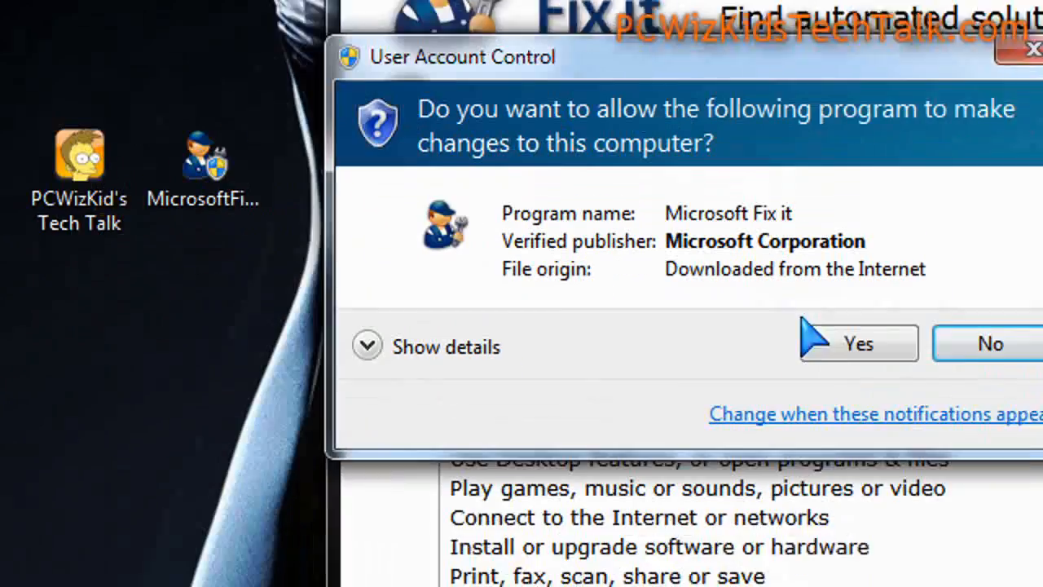
click(858, 342)
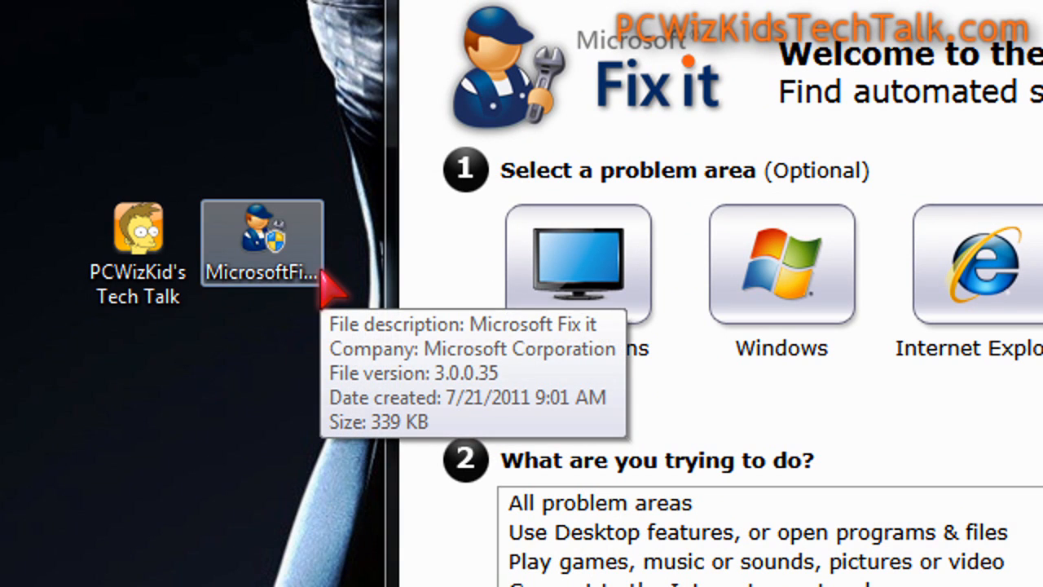
mouse_move(566, 314)
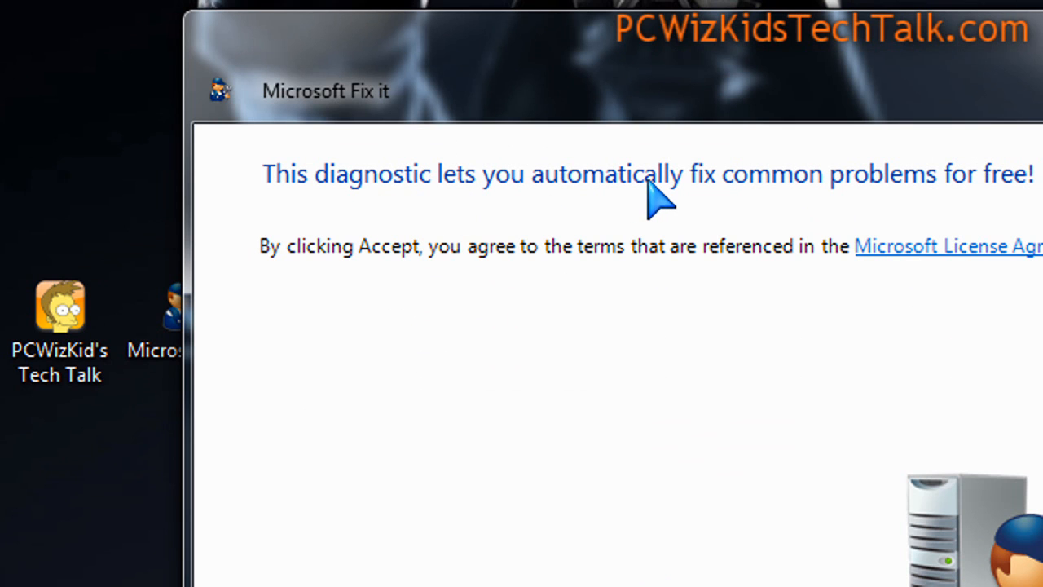
mouse_move(696, 273)
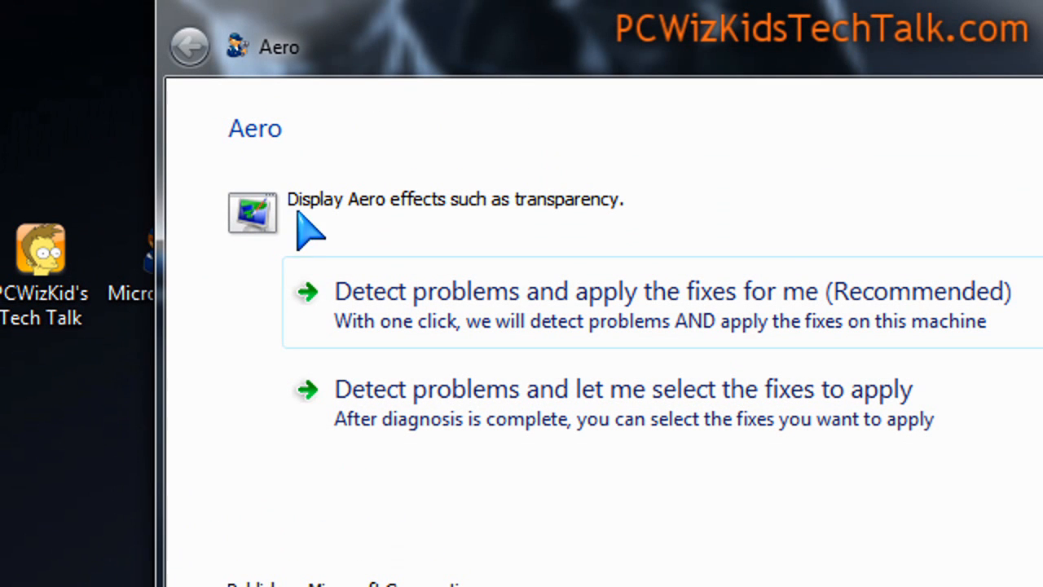
mouse_move(599, 326)
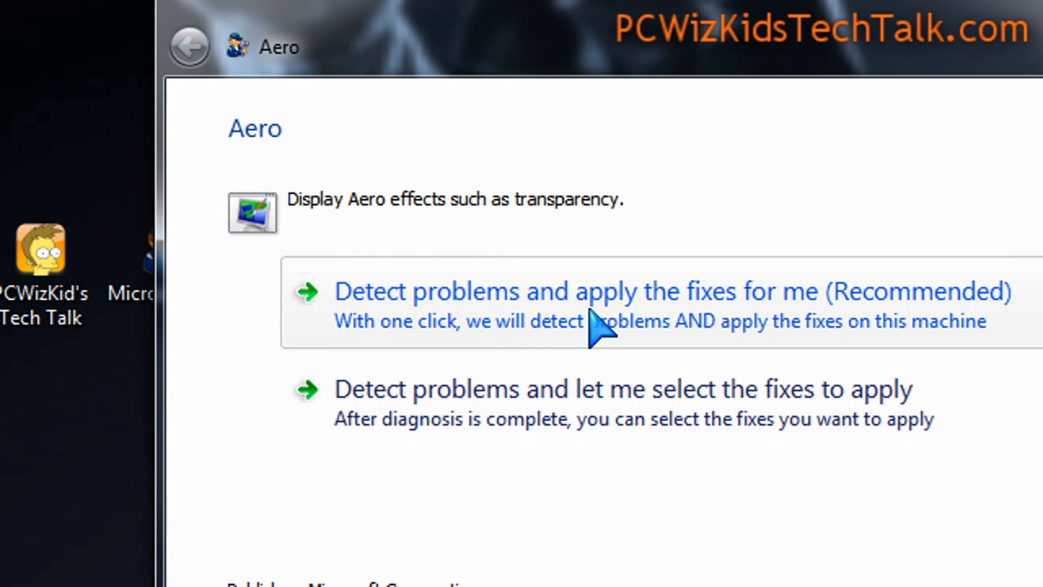
mouse_move(631, 423)
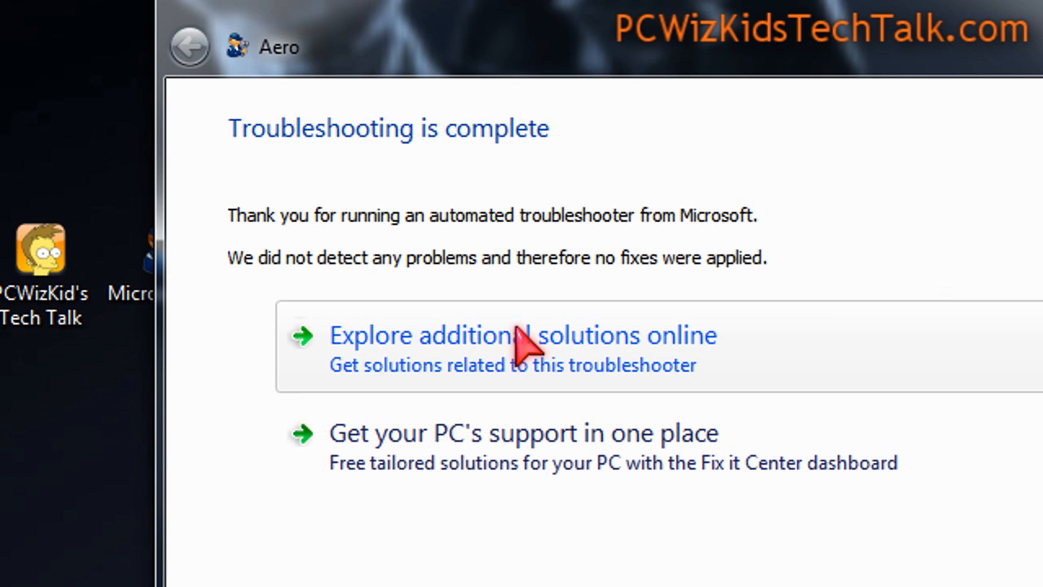
mouse_move(594, 244)
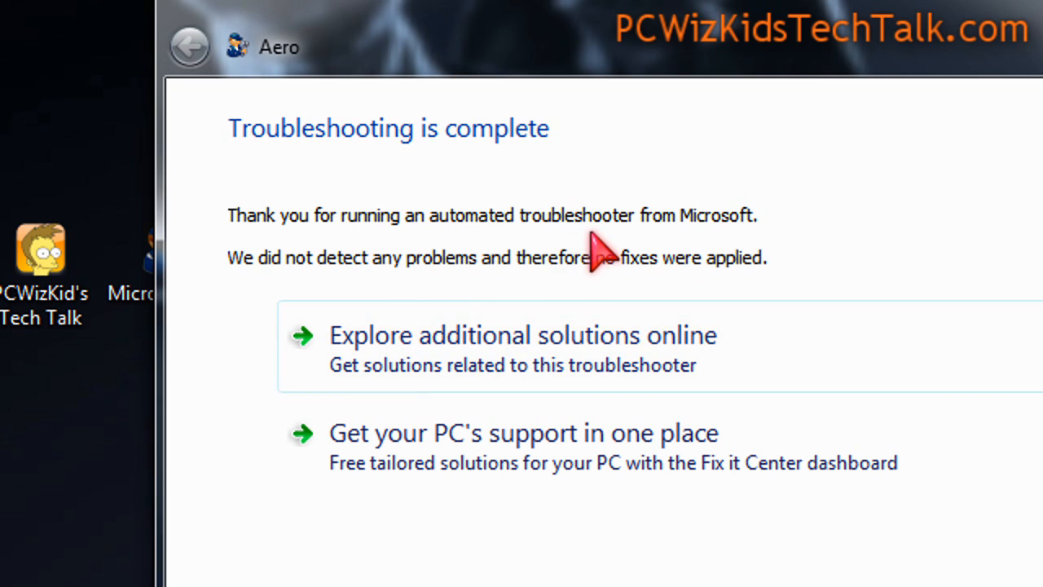
mouse_move(513, 293)
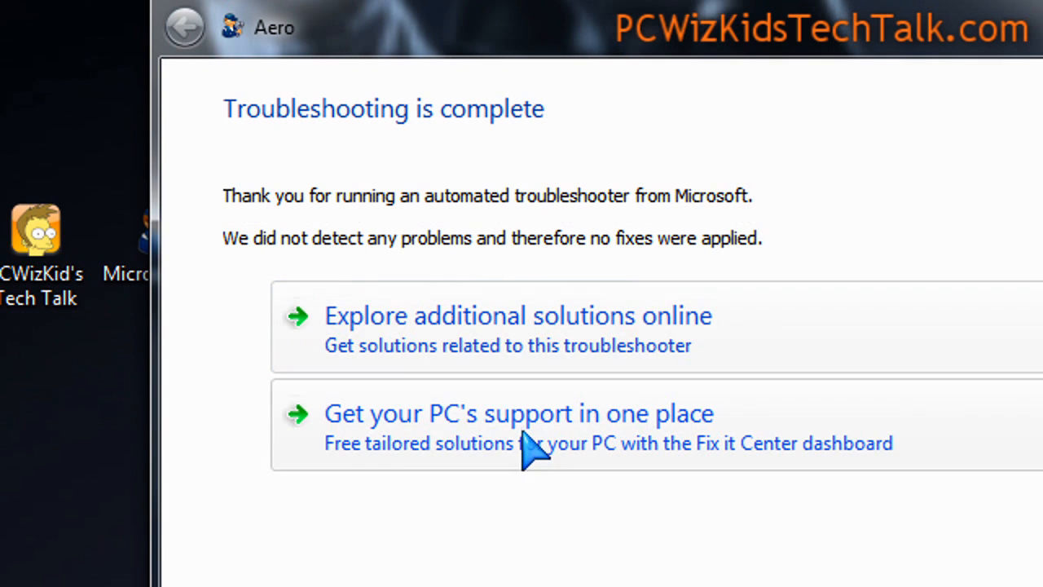
mouse_move(399, 257)
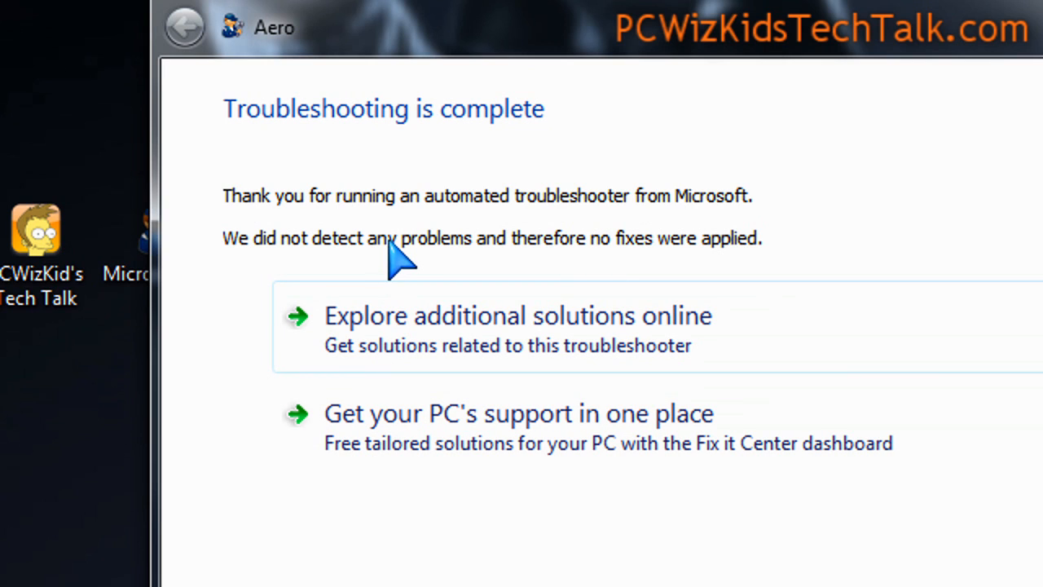